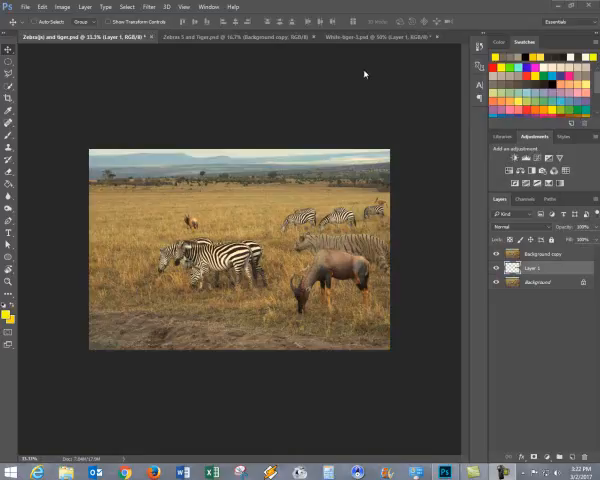
{"action": "mouse_move", "coordinate": [370, 132]}
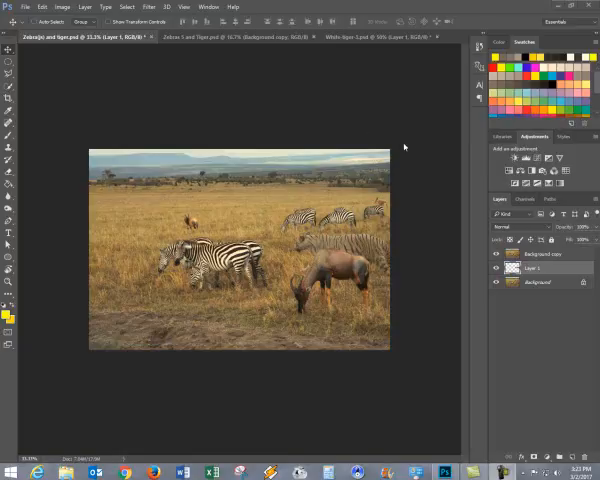
{"action": "mouse_move", "coordinate": [348, 104]}
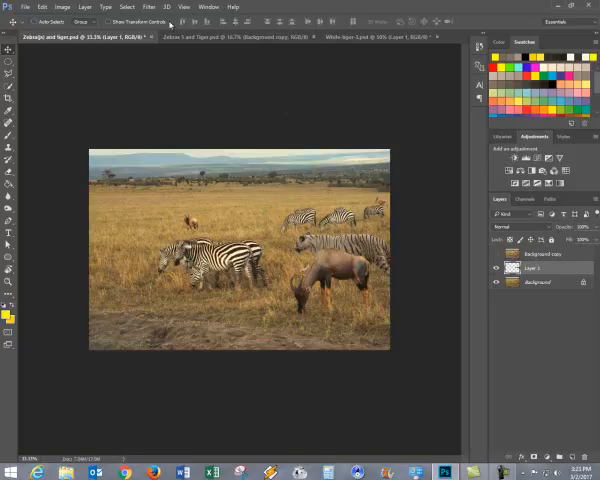
Make the white tiger photo the active document
{"action": "left_click", "coordinate": [210, 36]}
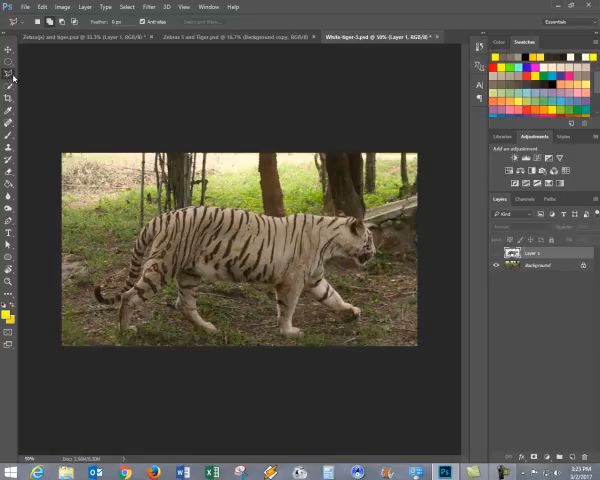
Start a quick selection over the tiger's body to separate it from the forest
{"action": "left_click", "coordinate": [8, 72]}
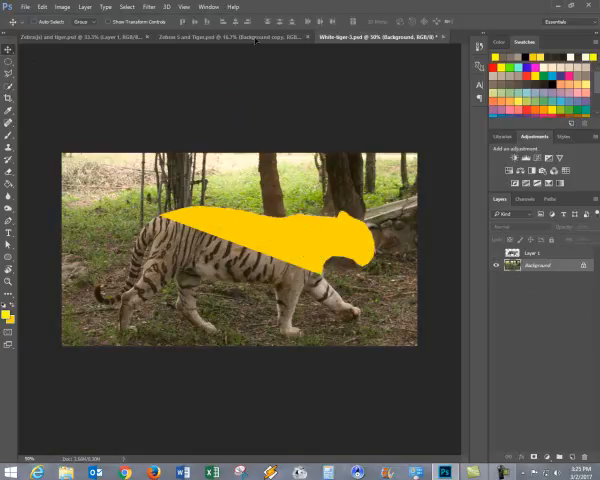
Return to the savanna photo with the zebras and antelope
{"action": "left_click", "coordinate": [220, 38]}
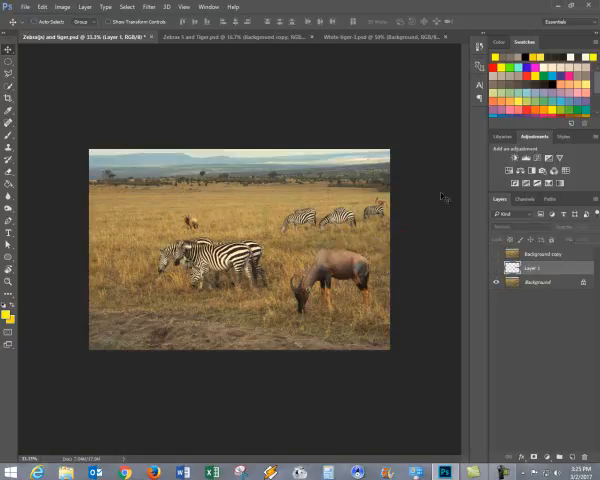
Hide the tiger's forest background and move the cut-out tiger layer into the savanna photo
{"action": "left_click", "coordinate": [204, 32]}
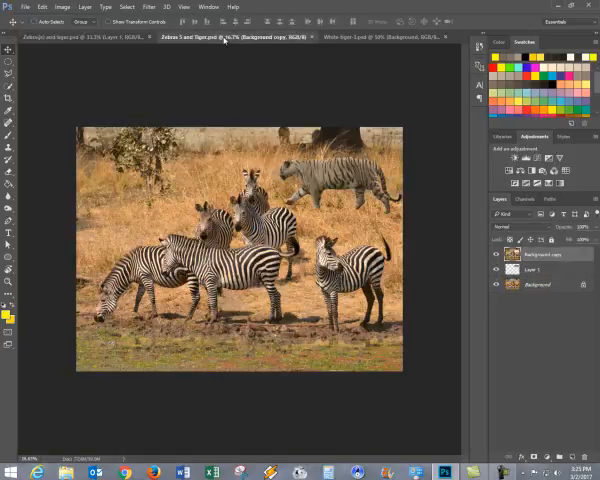
{"action": "left_click", "coordinate": [370, 36]}
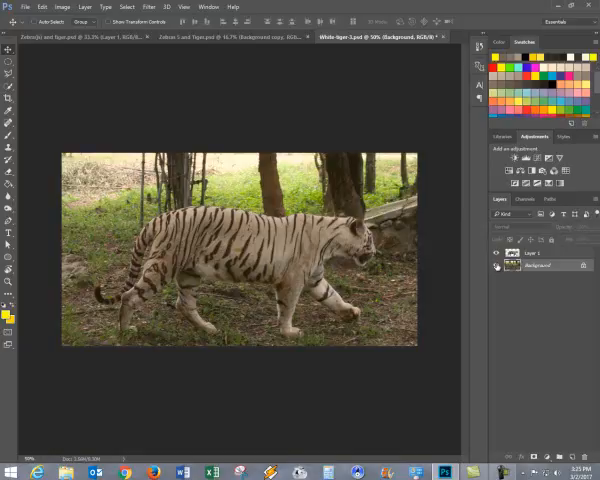
{"action": "left_click", "coordinate": [498, 264]}
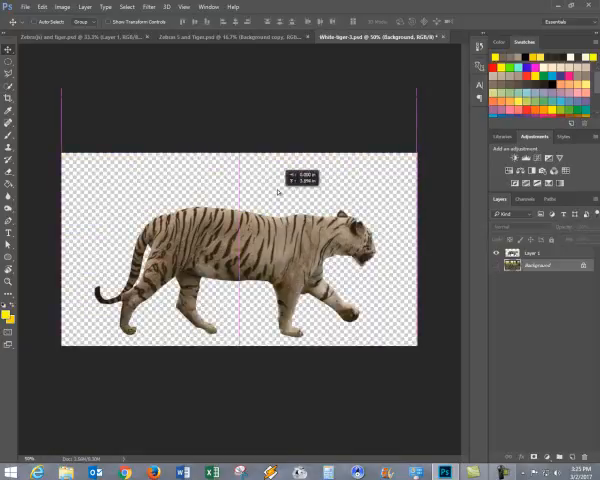
{"action": "left_click", "coordinate": [200, 36]}
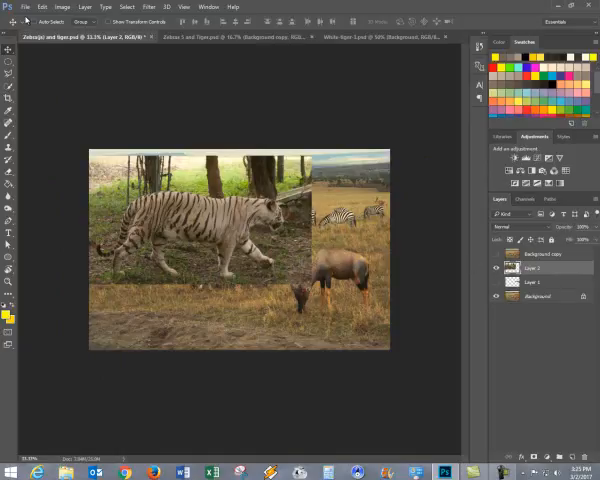
{"action": "left_click", "coordinate": [42, 8]}
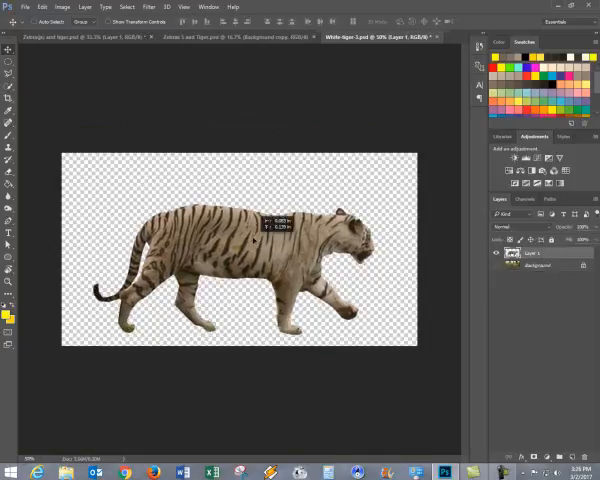
{"action": "left_click", "coordinate": [40, 36]}
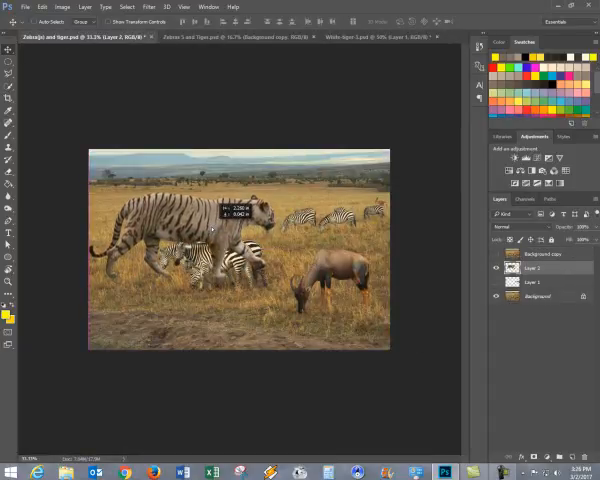
Flip the tiger layer horizontally via Edit > Transform
{"action": "left_click", "coordinate": [42, 8]}
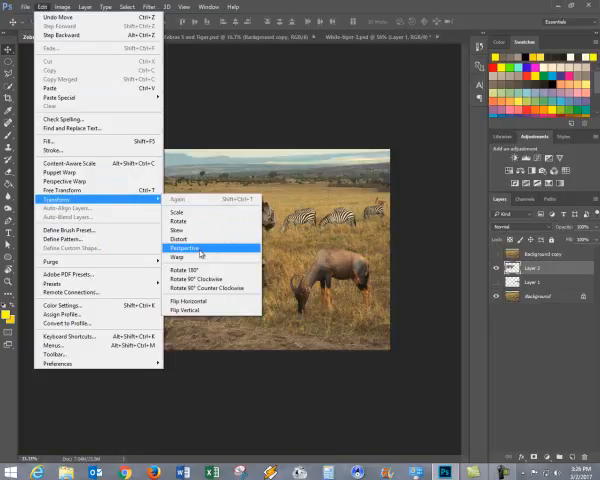
{"action": "mouse_move", "coordinate": [200, 318]}
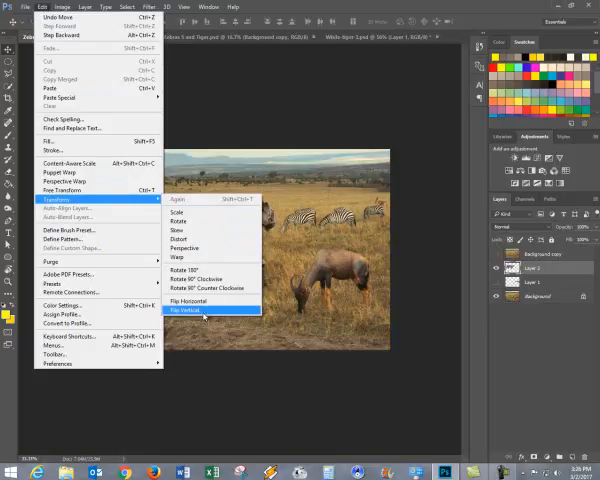
{"action": "left_click", "coordinate": [188, 310]}
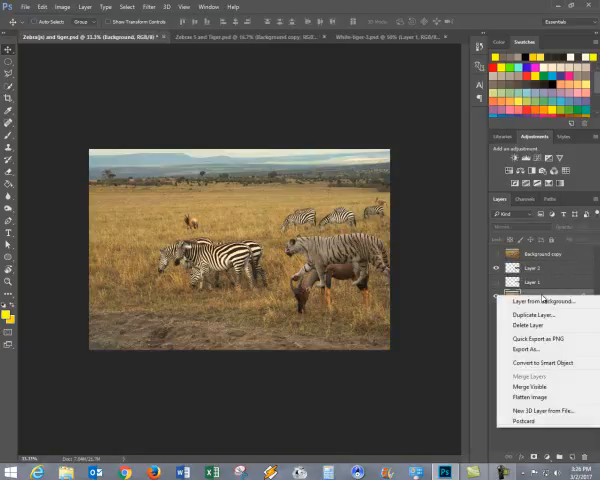
{"action": "mouse_move", "coordinate": [536, 316]}
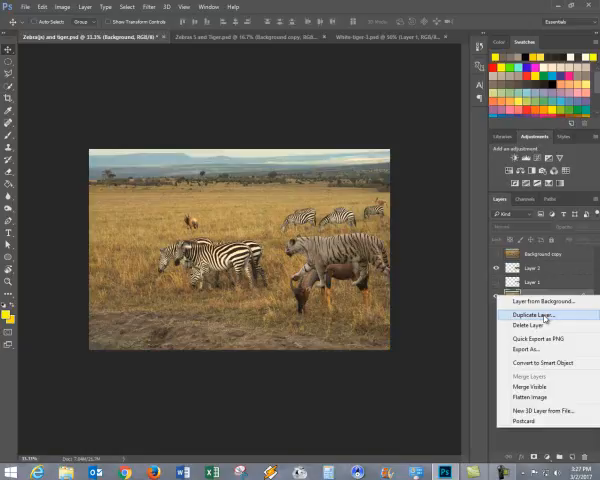
Duplicate the savanna background layer and confirm the copy
{"action": "left_click", "coordinate": [532, 314]}
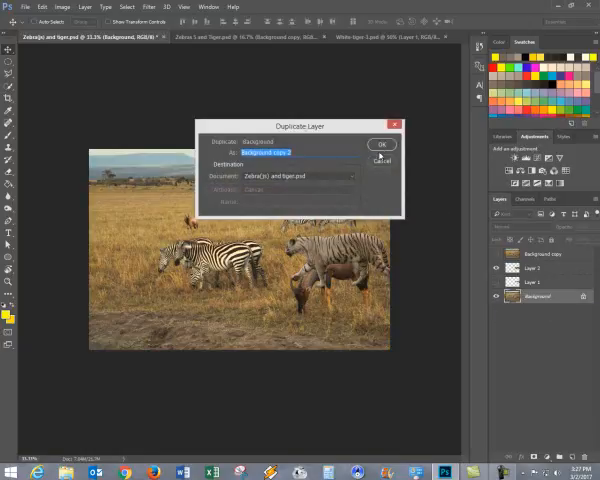
{"action": "left_click", "coordinate": [382, 144]}
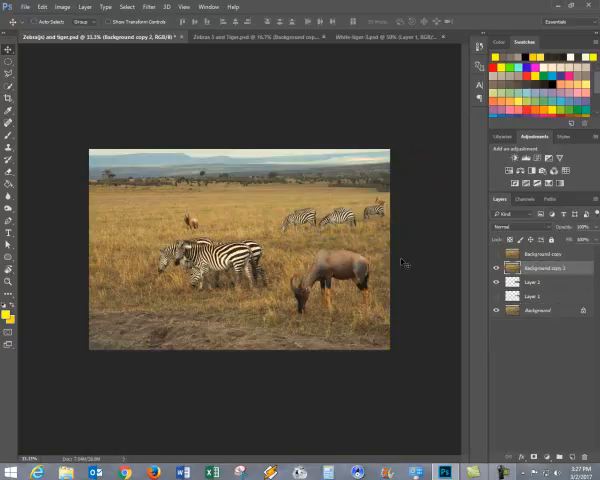
{"action": "mouse_move", "coordinate": [468, 262]}
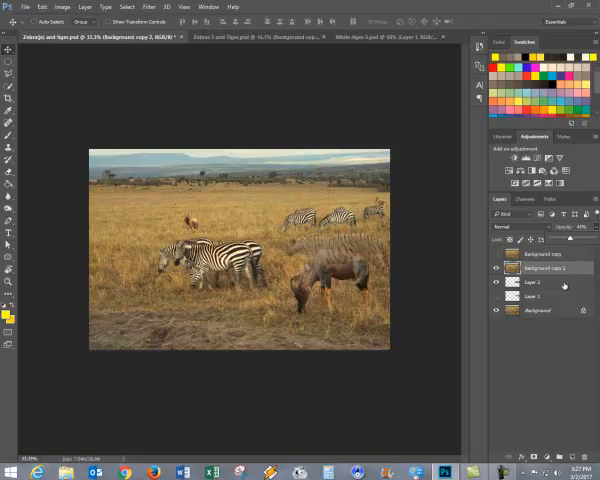
Select the Eraser tool and target the tiger layer (Layer 1) for erasing
{"action": "left_click", "coordinate": [546, 268]}
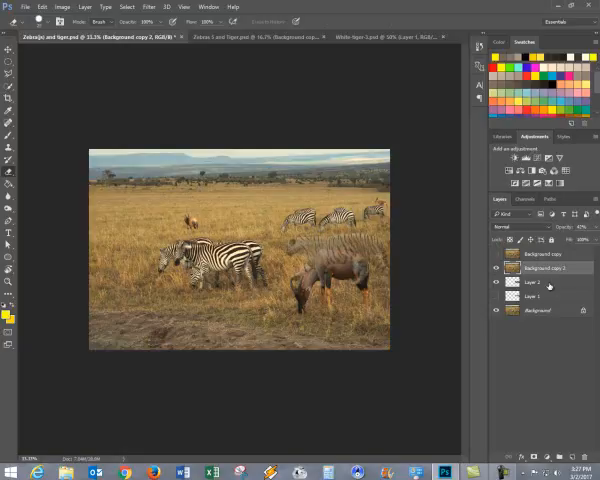
{"action": "left_click", "coordinate": [540, 284]}
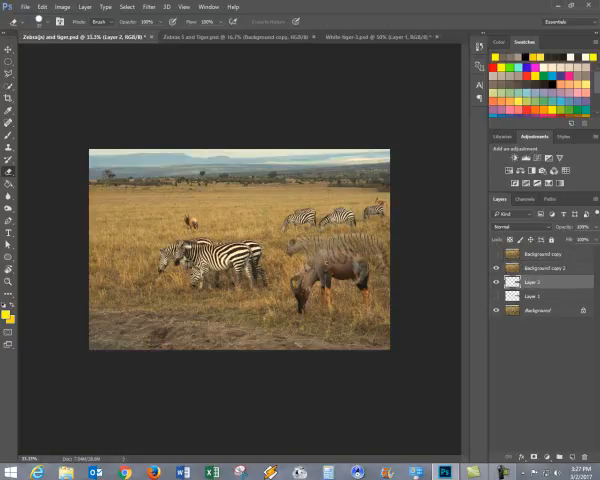